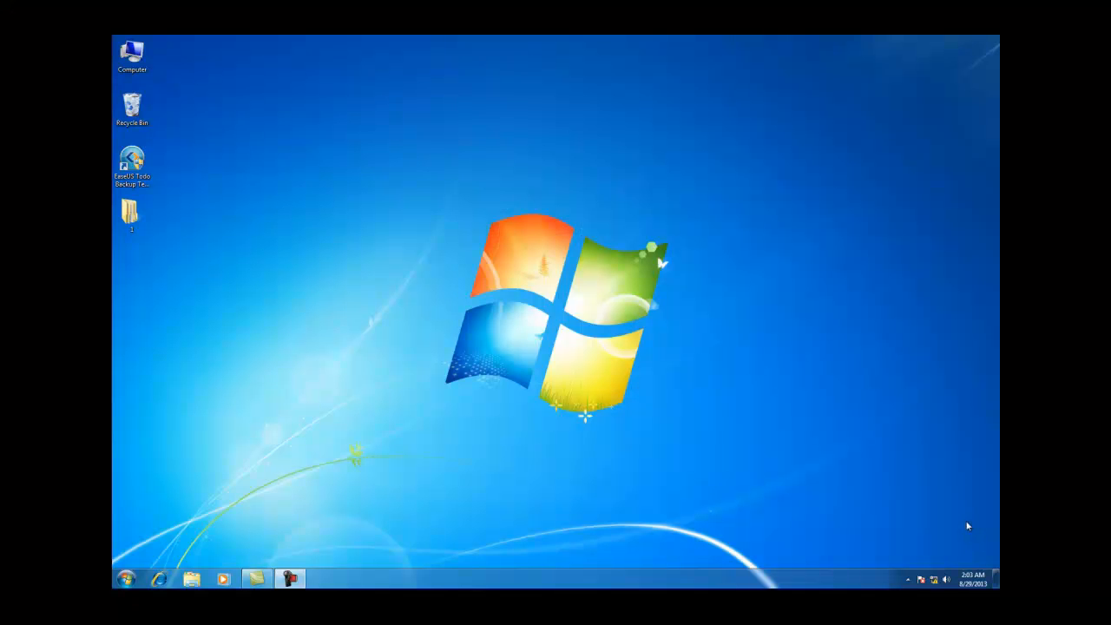
# - Launch EaseUS Todo Backup from its desktop shortcut
pyautogui.click(132, 165)
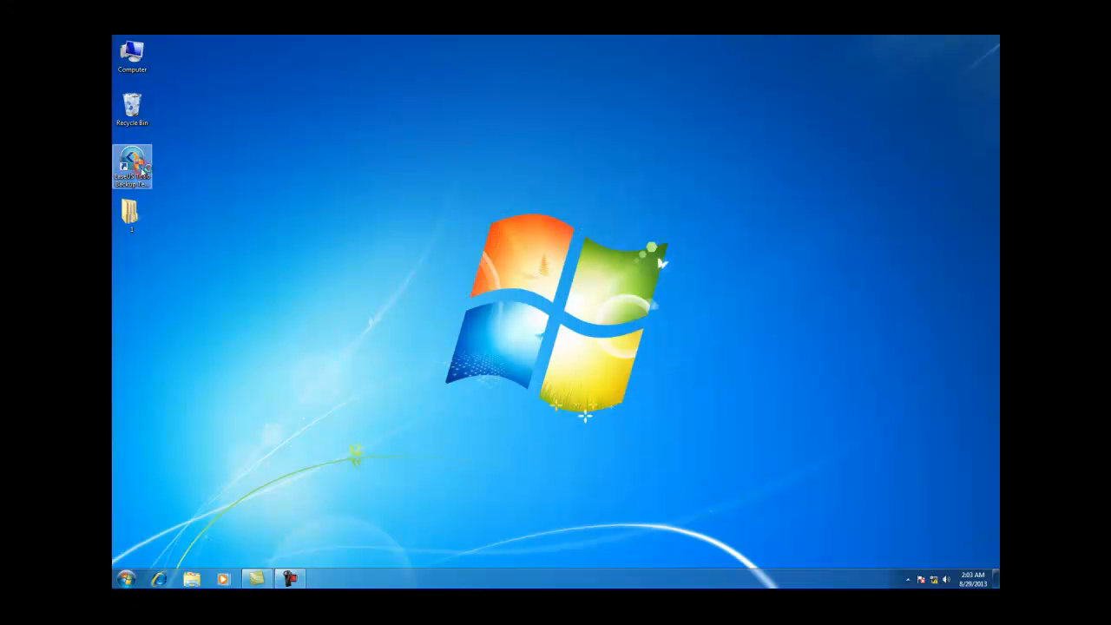
pyautogui.doubleClick(132, 167)
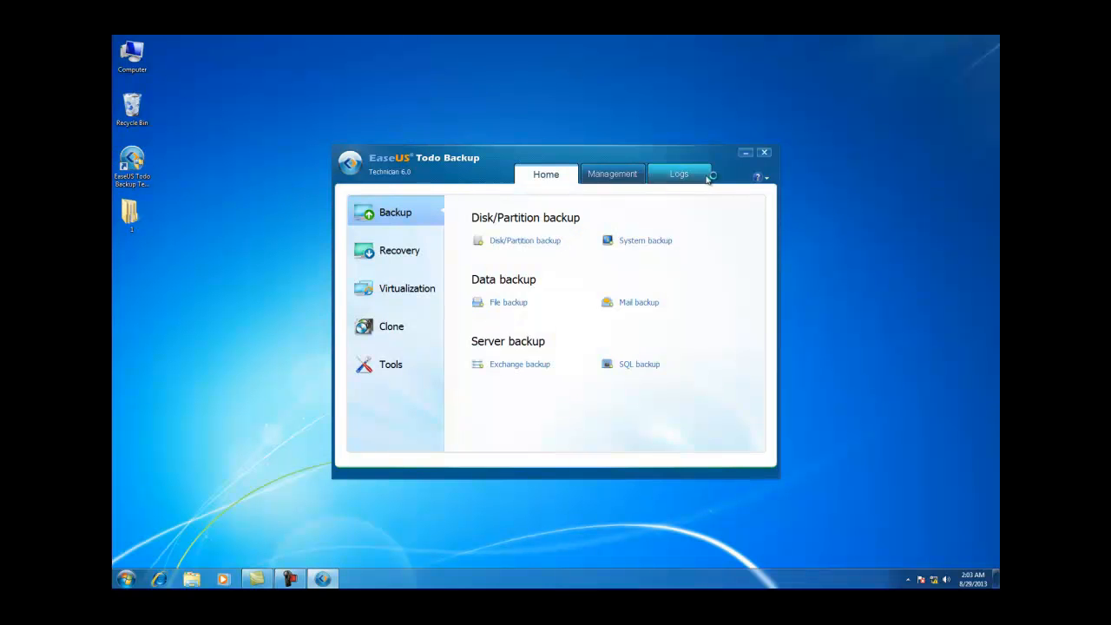
# - Show the Logs list and view the most recent entry's details twice, closing them each time
pyautogui.click(679, 173)
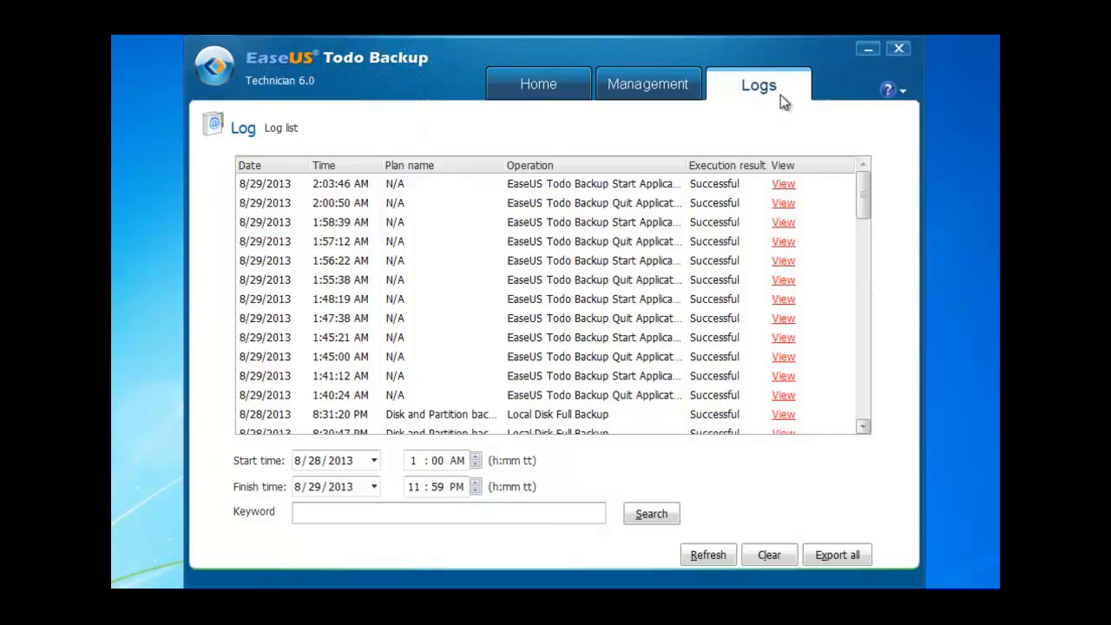
pyautogui.click(594, 184)
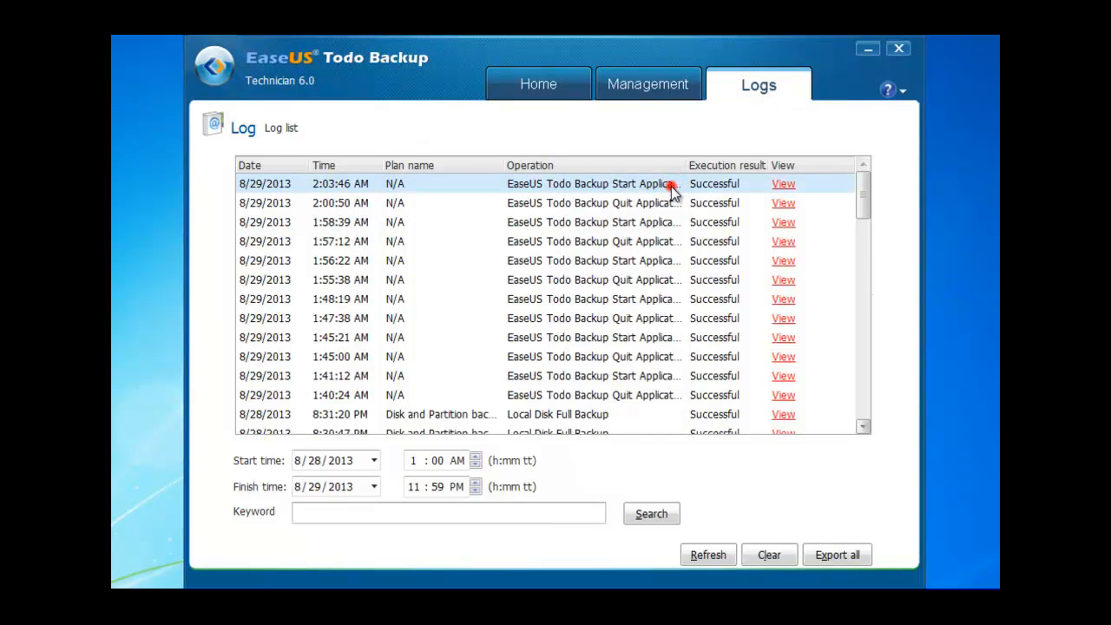
pyautogui.click(781, 184)
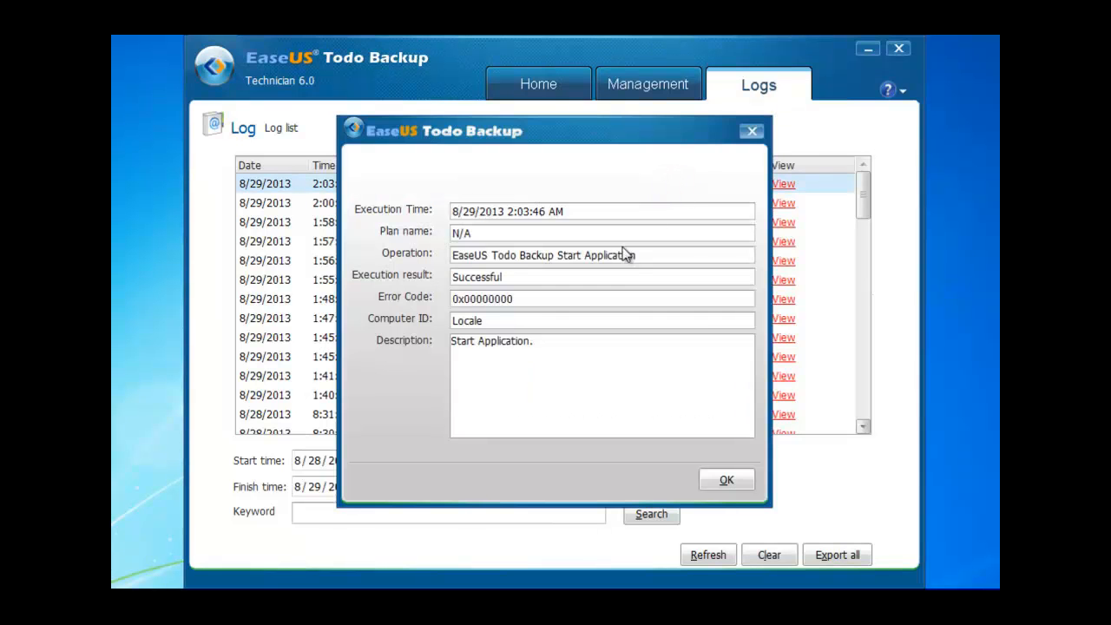
pyautogui.click(726, 479)
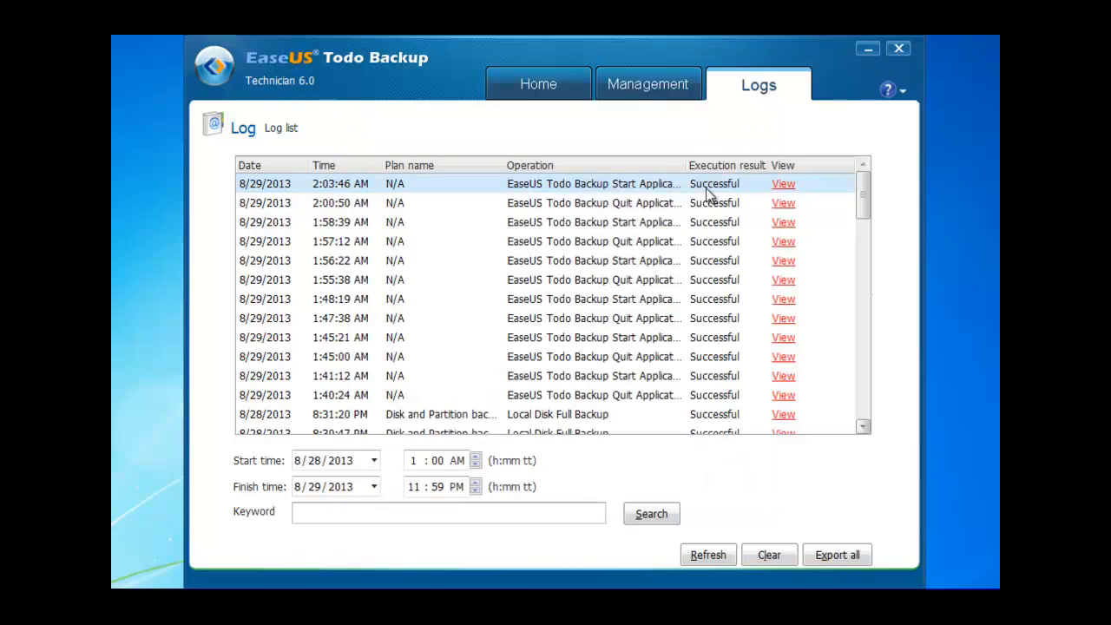
pyautogui.click(781, 184)
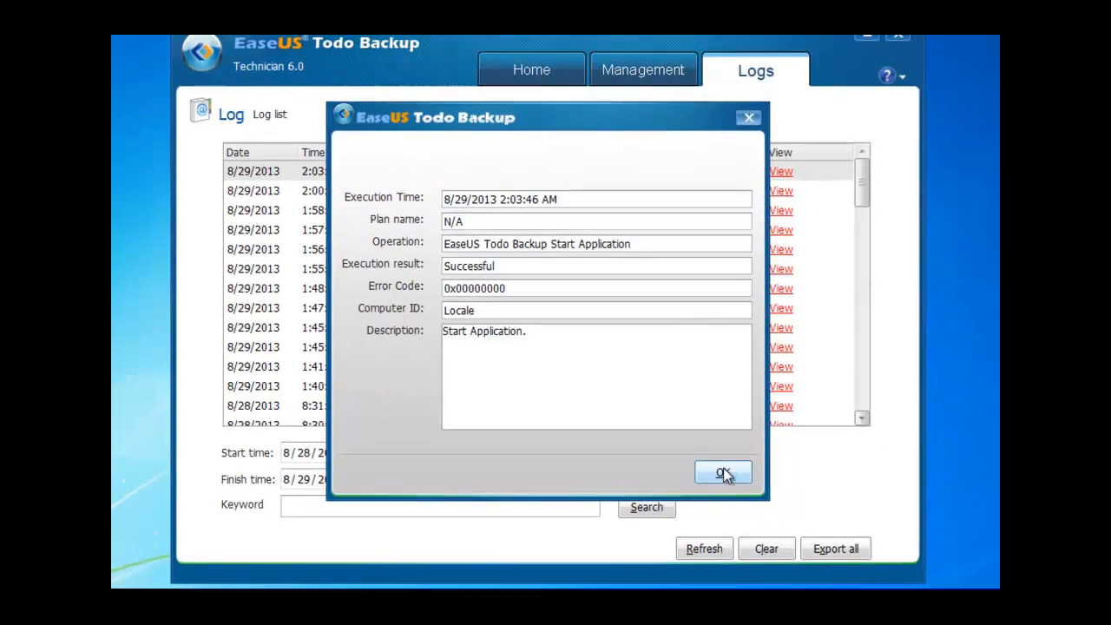
pyautogui.click(722, 472)
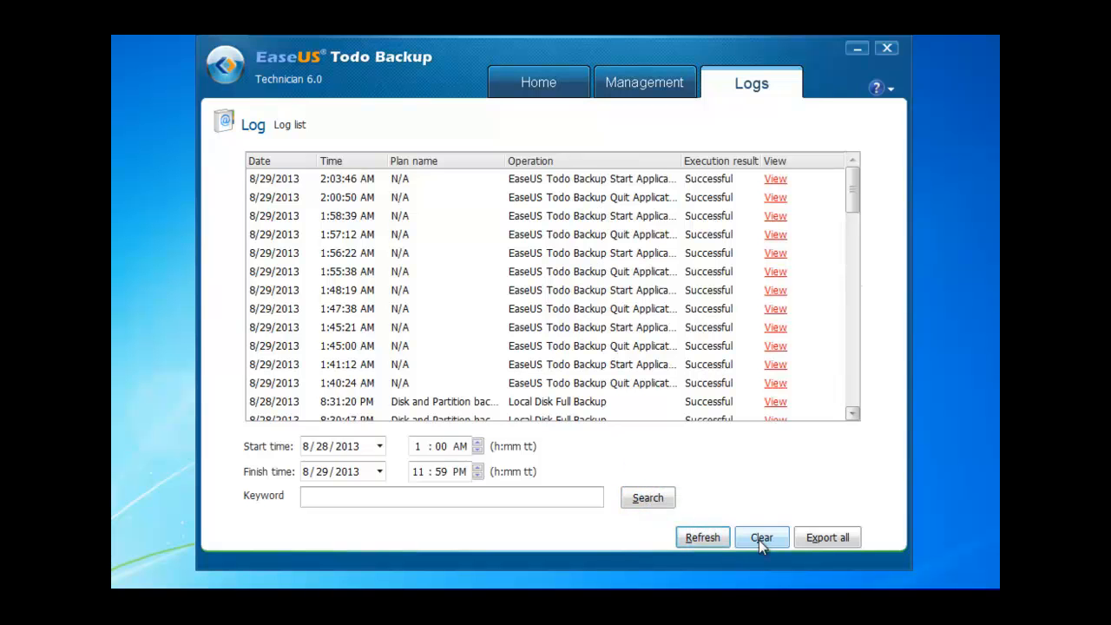
# - Start Export all with Desktop as the destination and the file named Logs (.txt)
pyautogui.click(760, 538)
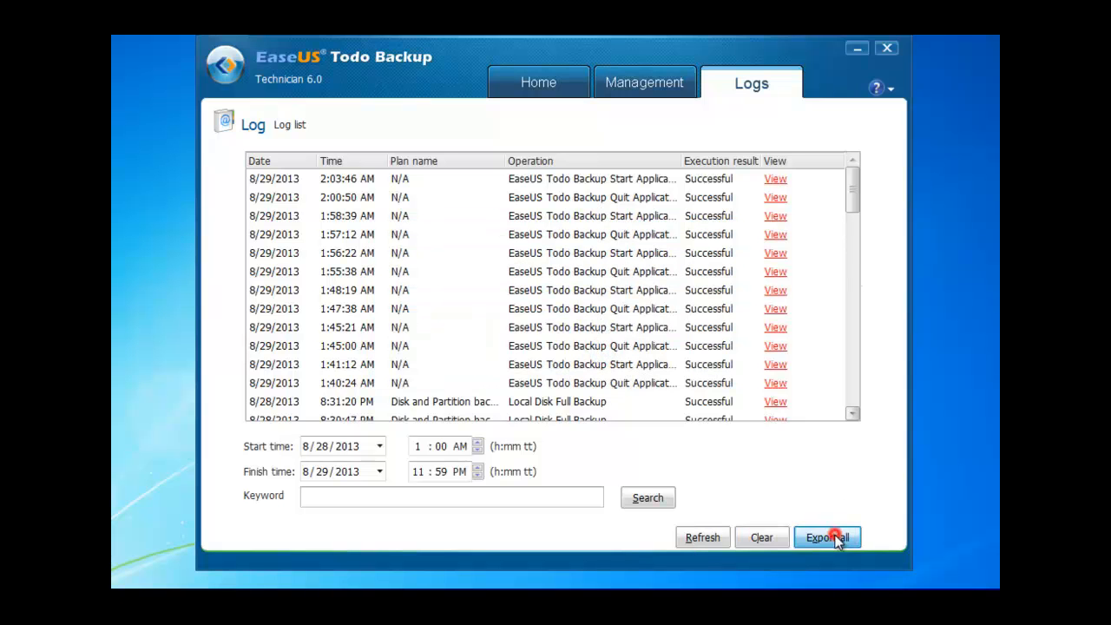
pyautogui.click(826, 538)
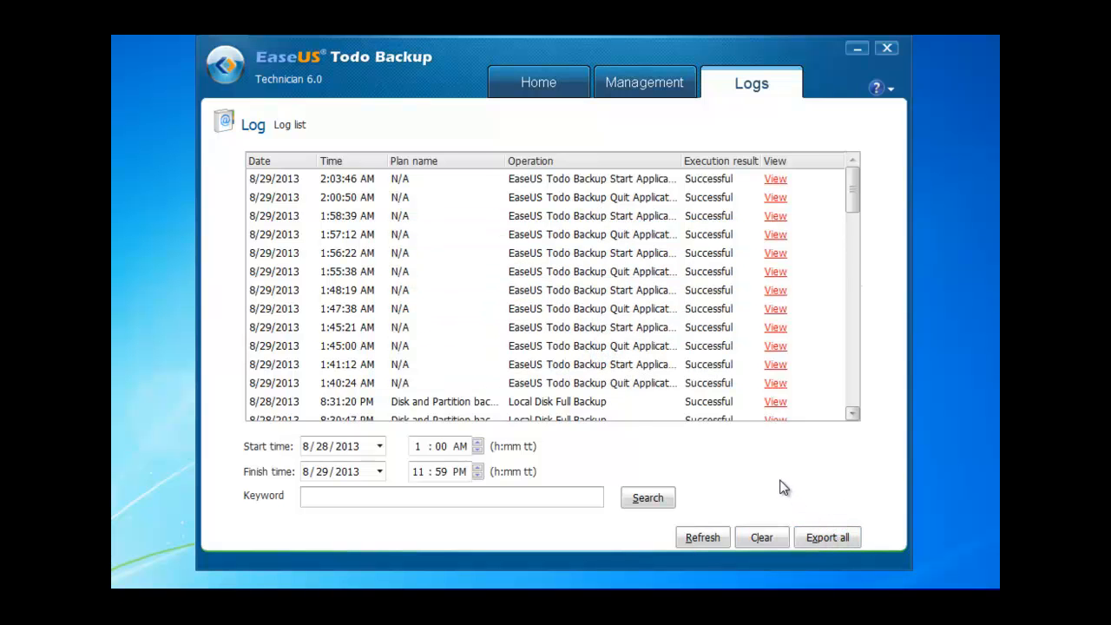
pyautogui.click(826, 537)
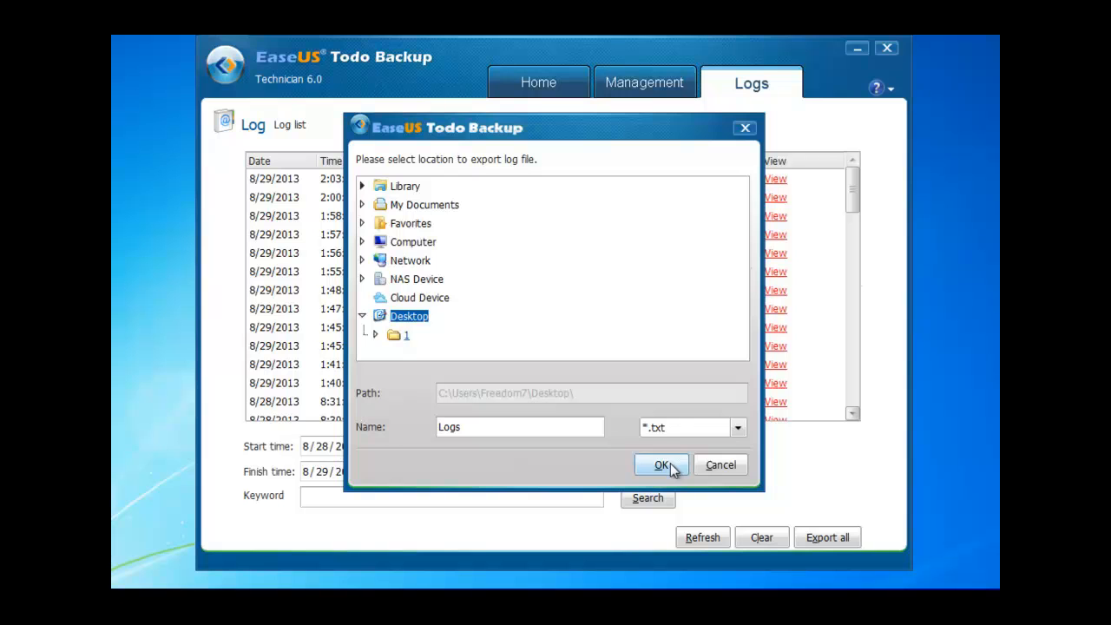
# - Run the export to completion and select the new Logs file on the desktop
pyautogui.click(735, 427)
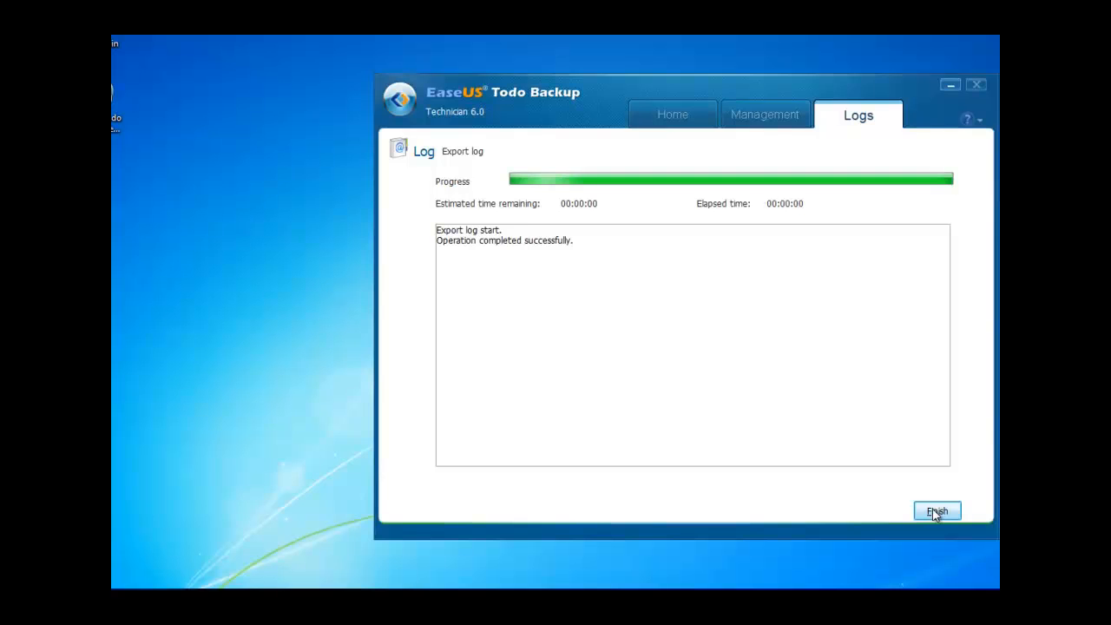
pyautogui.click(937, 511)
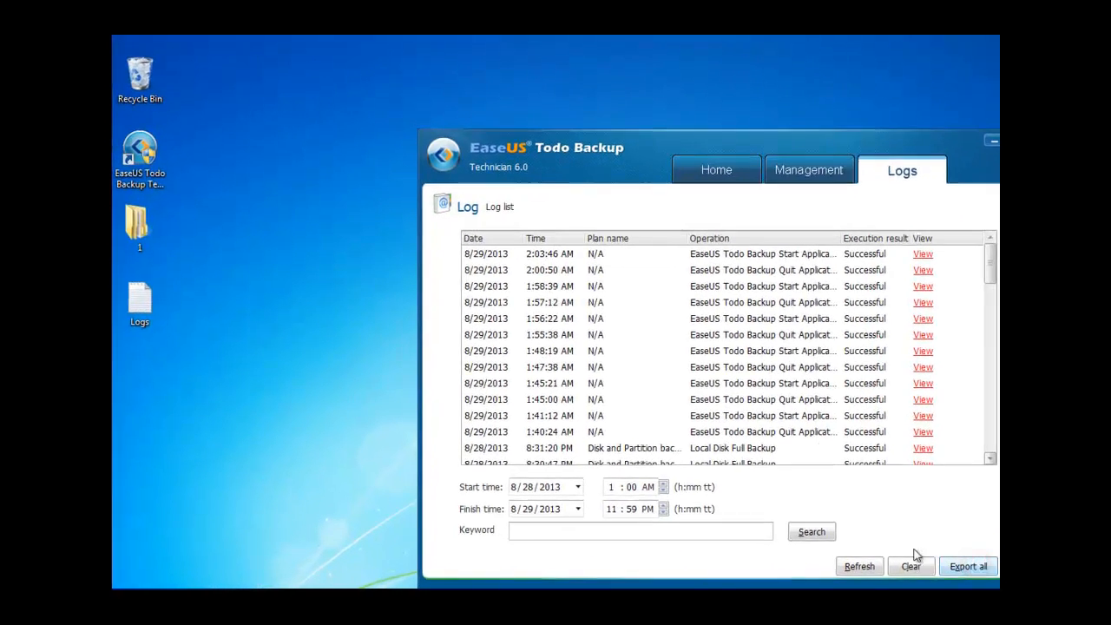
pyautogui.click(138, 304)
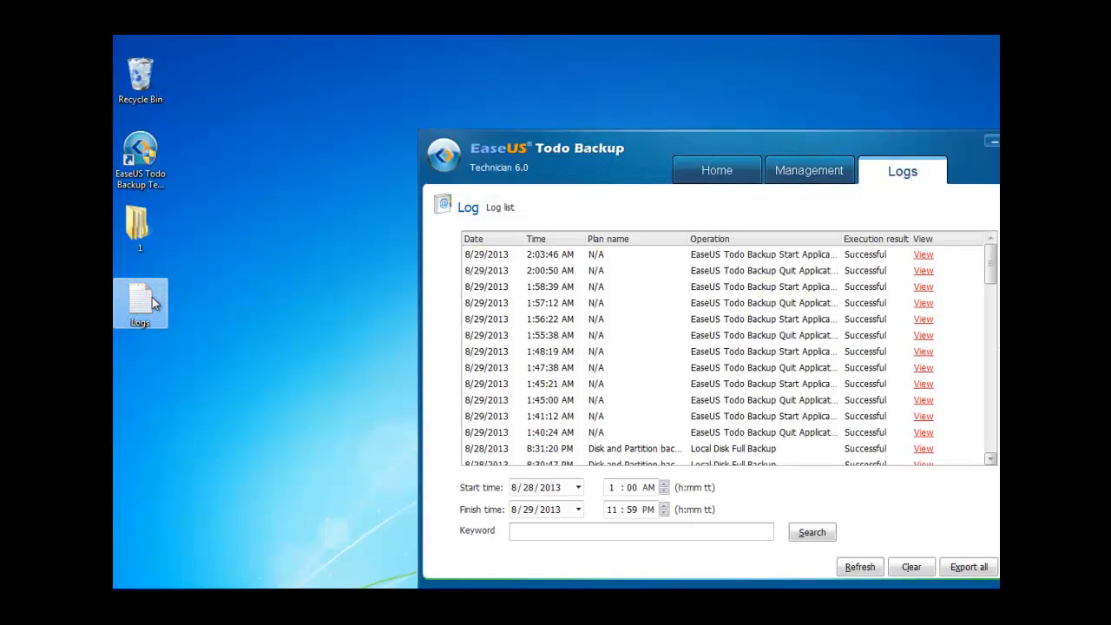